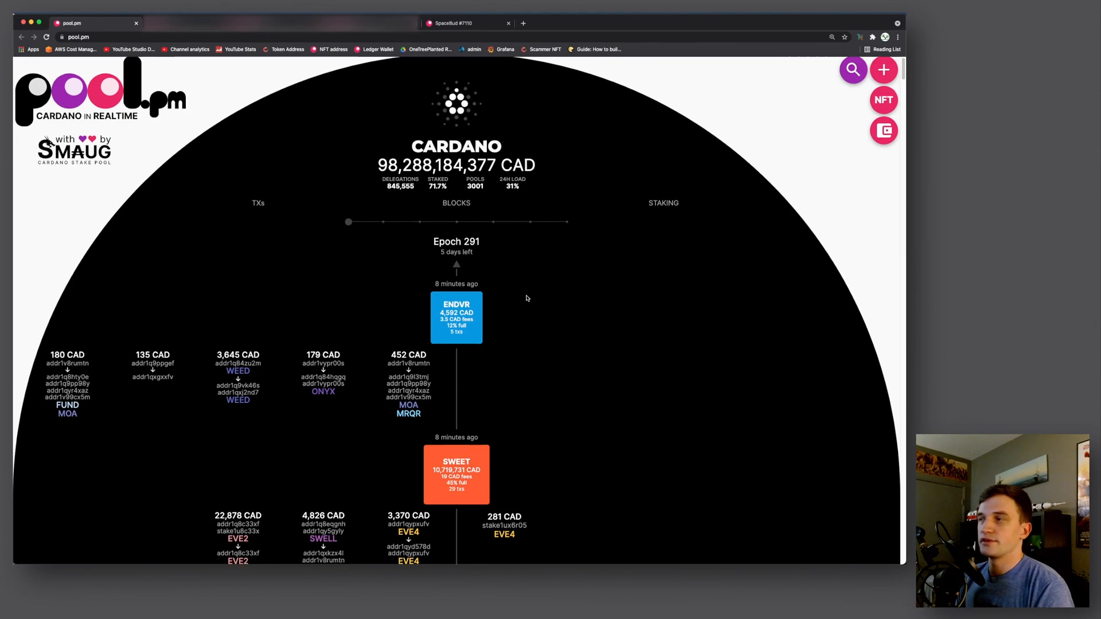
# - Show the live Cardano overview with amounts in ADA, revealing recent blocks and transactions
pyautogui.scroll(-3)
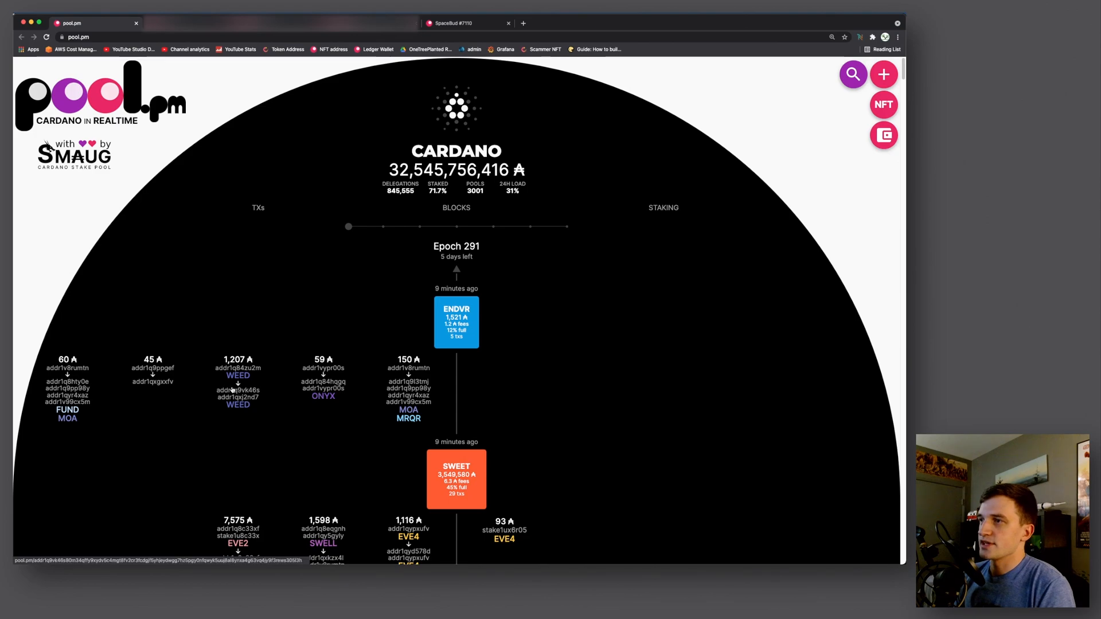
# - Scroll the live block feed down to the 93% full JP2 block and its transactions
pyautogui.scroll(-3)
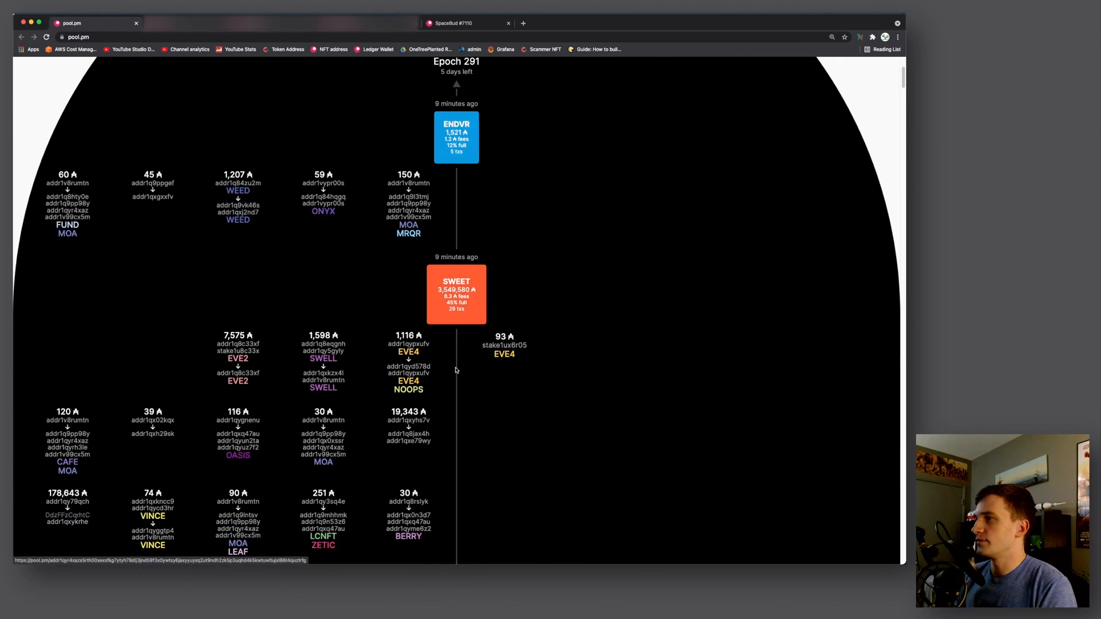
pyautogui.scroll(-3)
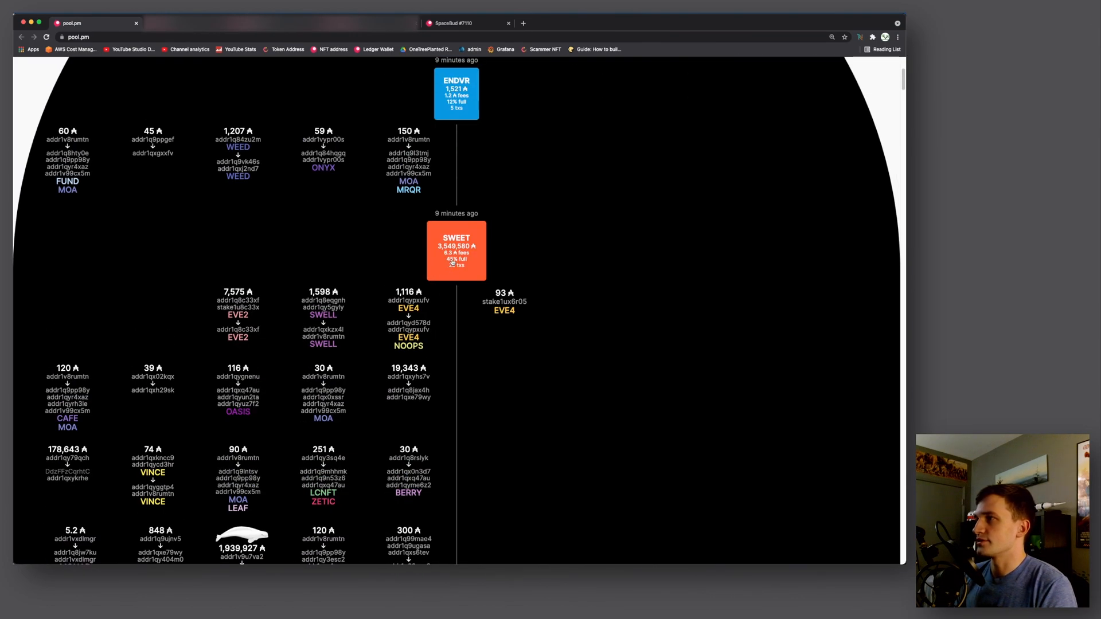
pyautogui.scroll(-3)
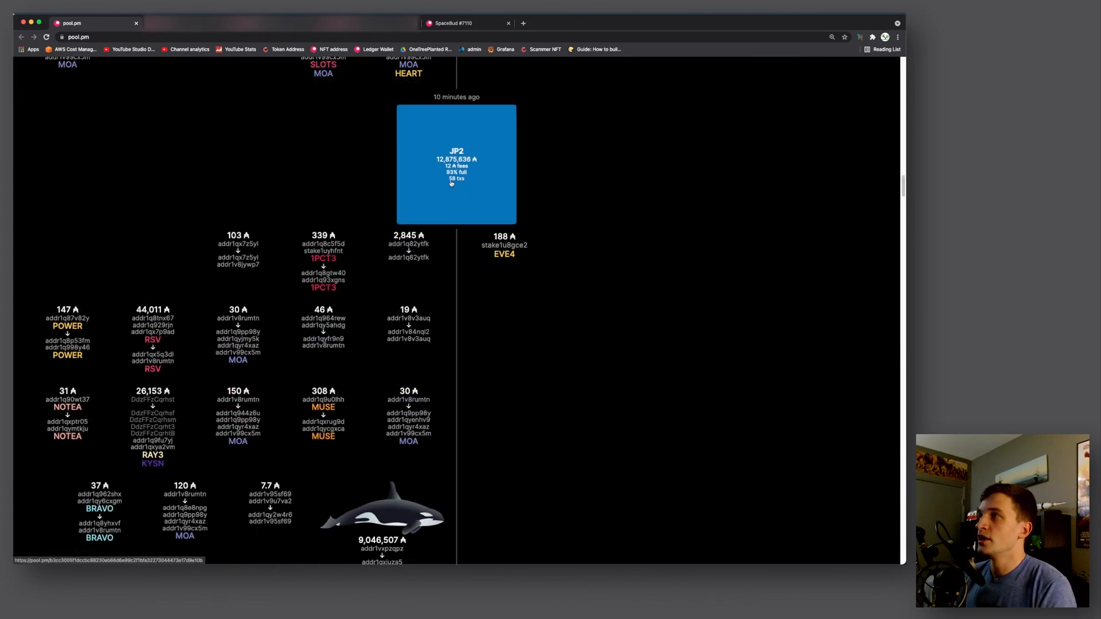
pyautogui.scroll(-3)
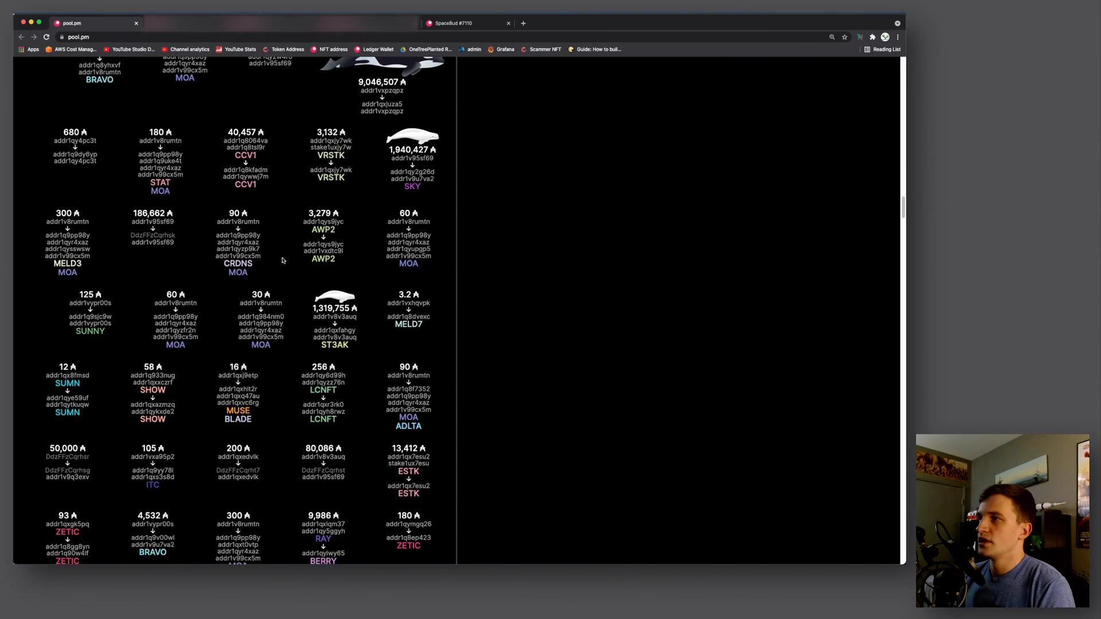
pyautogui.scroll(-3)
pyautogui.write('contracts')
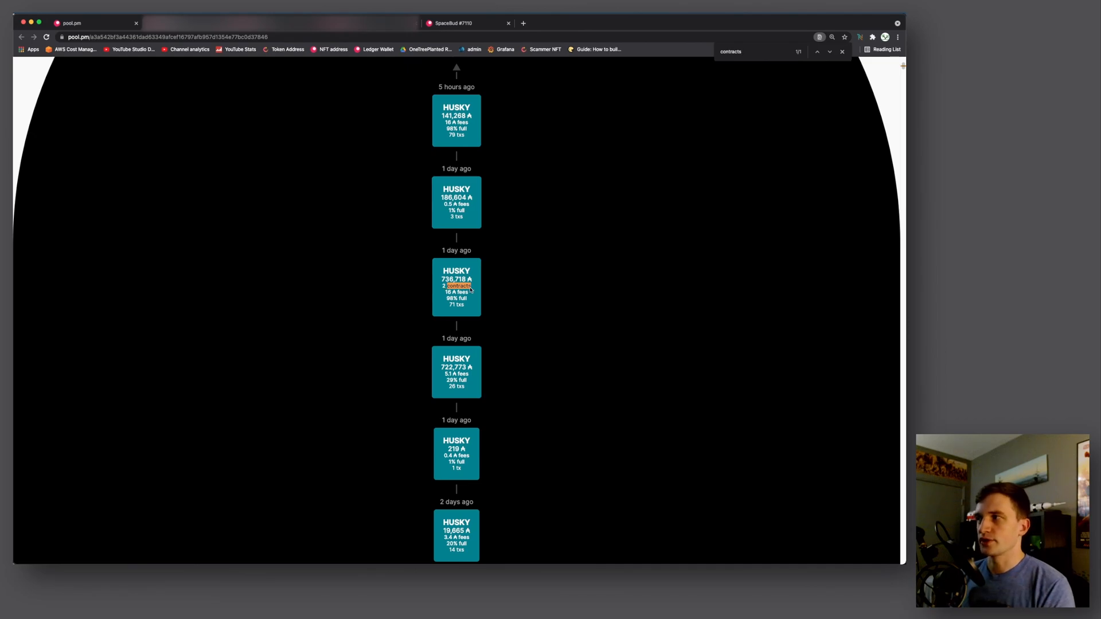
pyautogui.moveTo(401, 284)
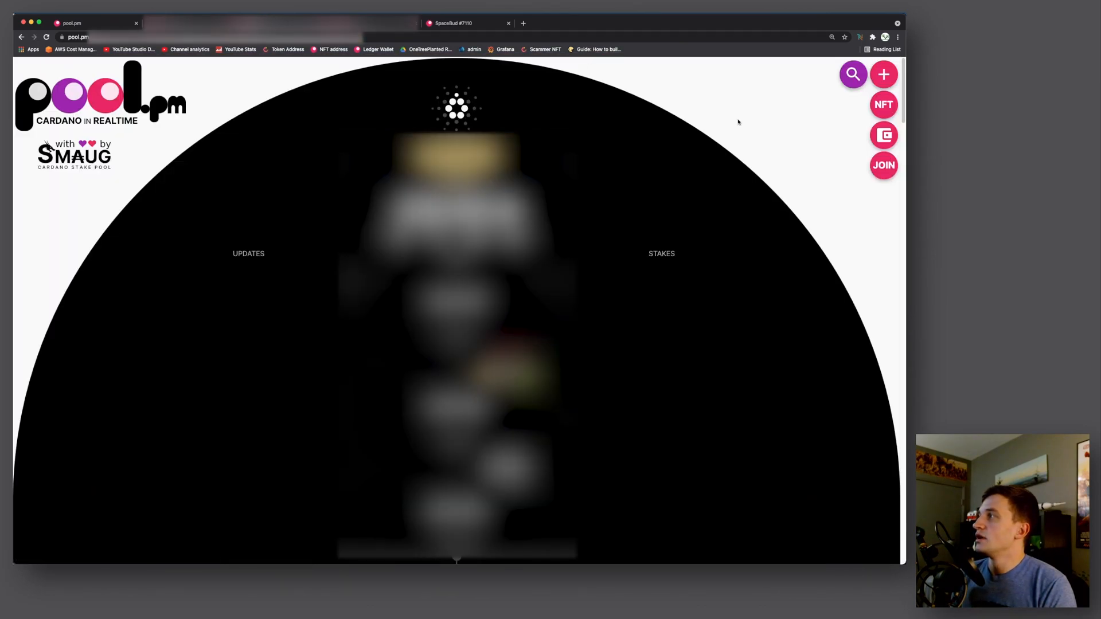
pyautogui.moveTo(883, 171)
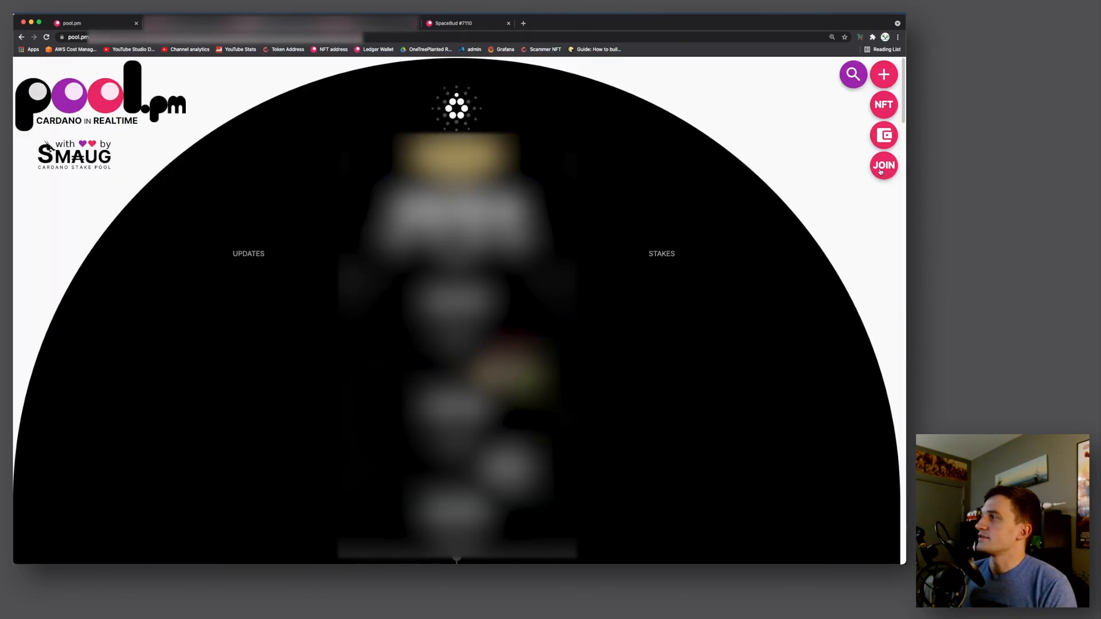
# - Join this stake pool with the Nami wallet, signing and confirming with the password
pyautogui.click(883, 166)
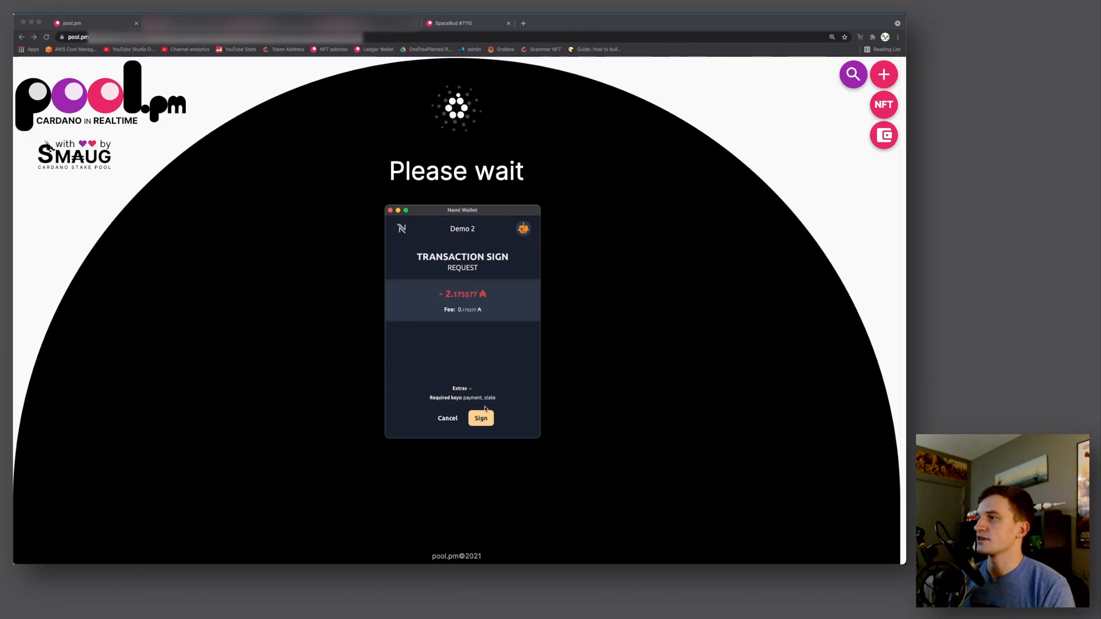
pyautogui.click(481, 417)
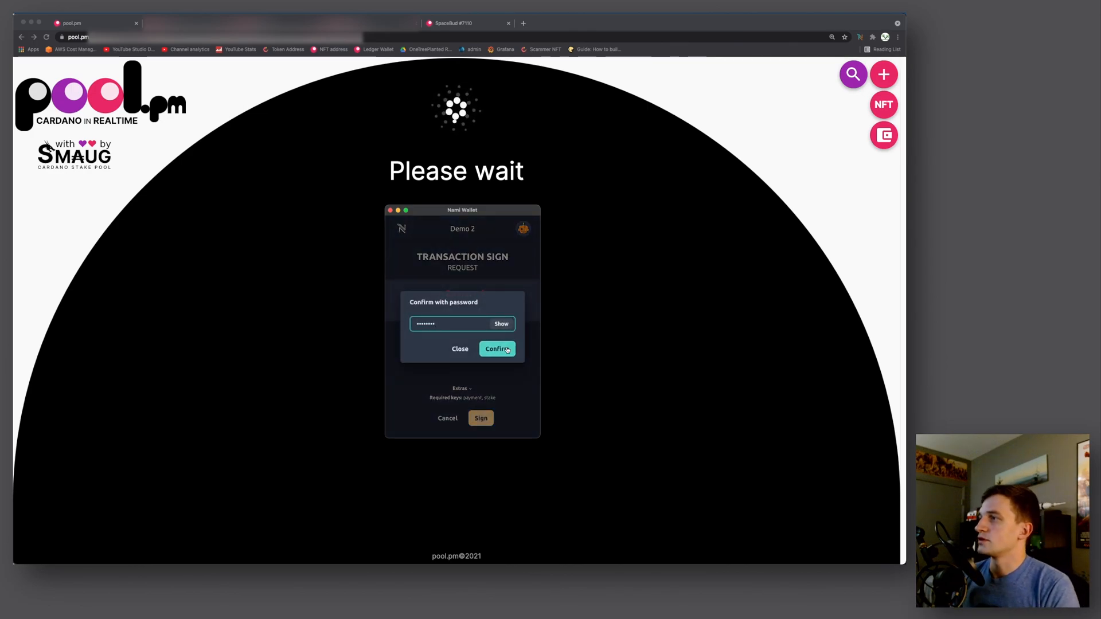
pyautogui.click(496, 348)
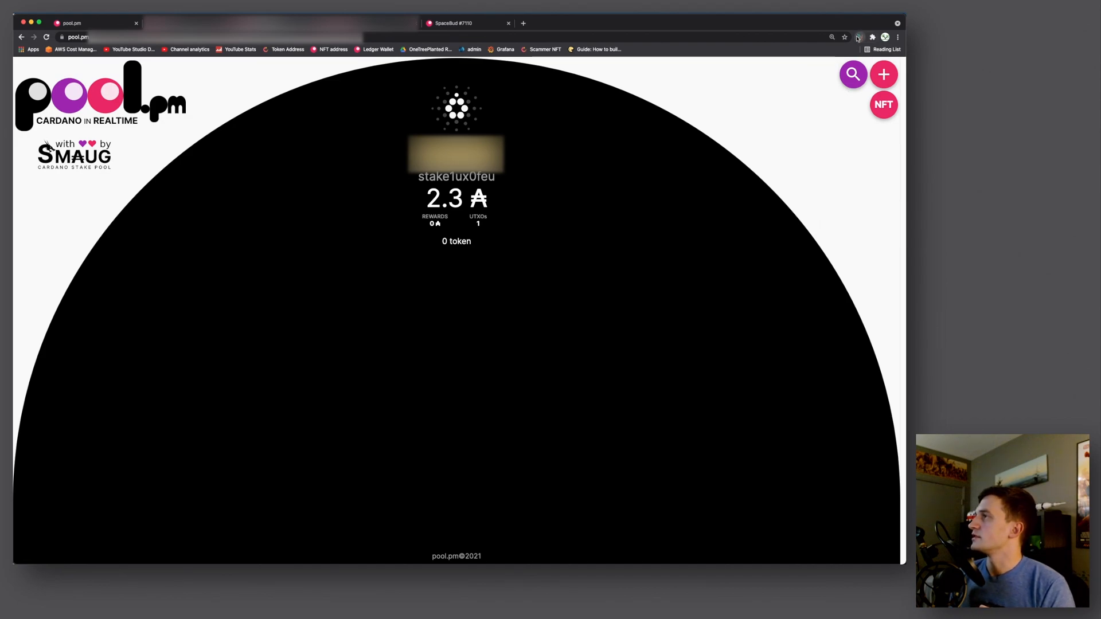
# - Switch Nami to the Demo 1 account holding 2.6 ADA and two tokens
pyautogui.click(859, 36)
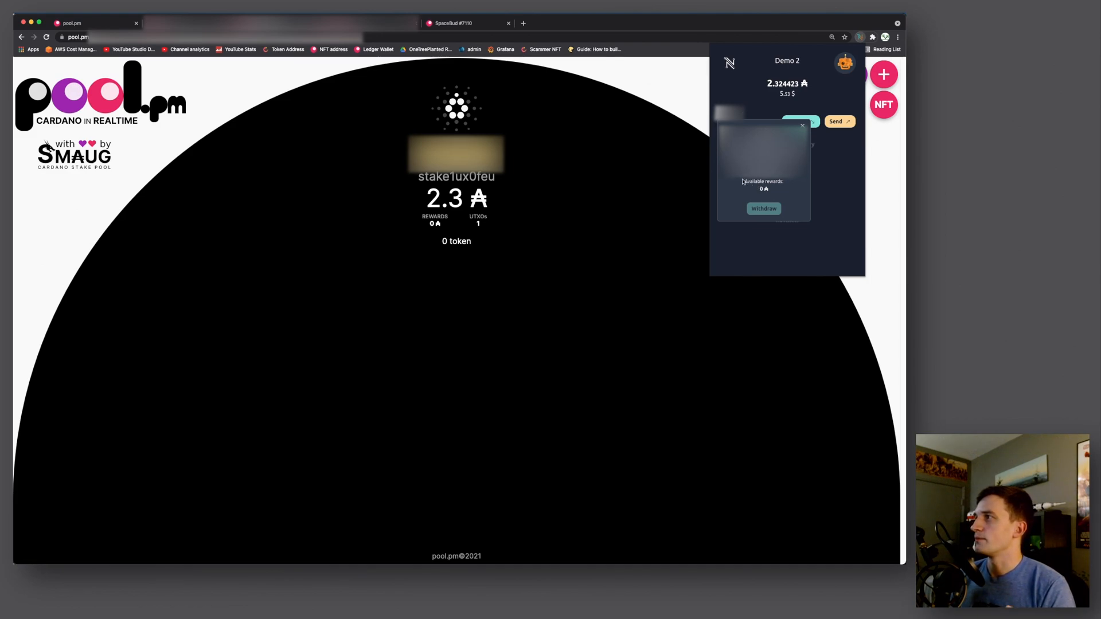
pyautogui.click(845, 62)
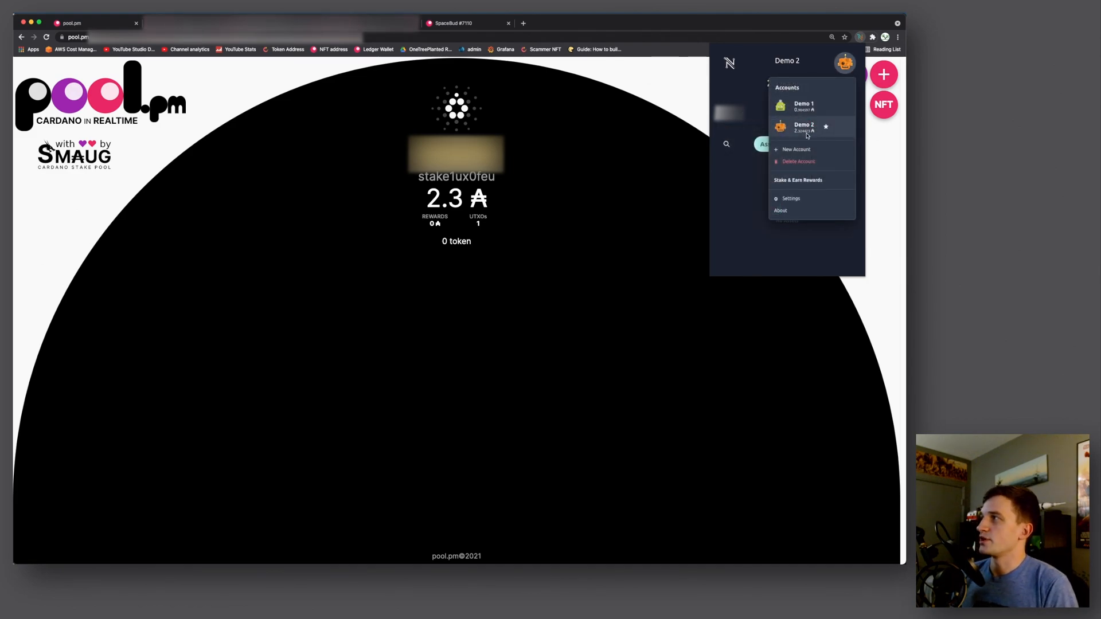
pyautogui.click(802, 106)
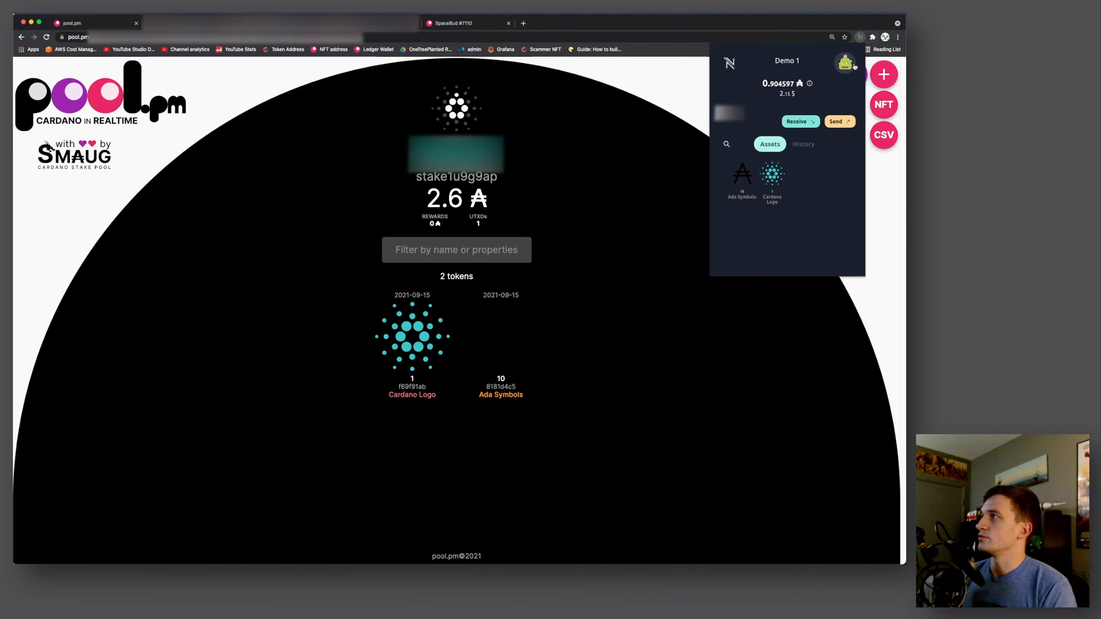
pyautogui.click(845, 62)
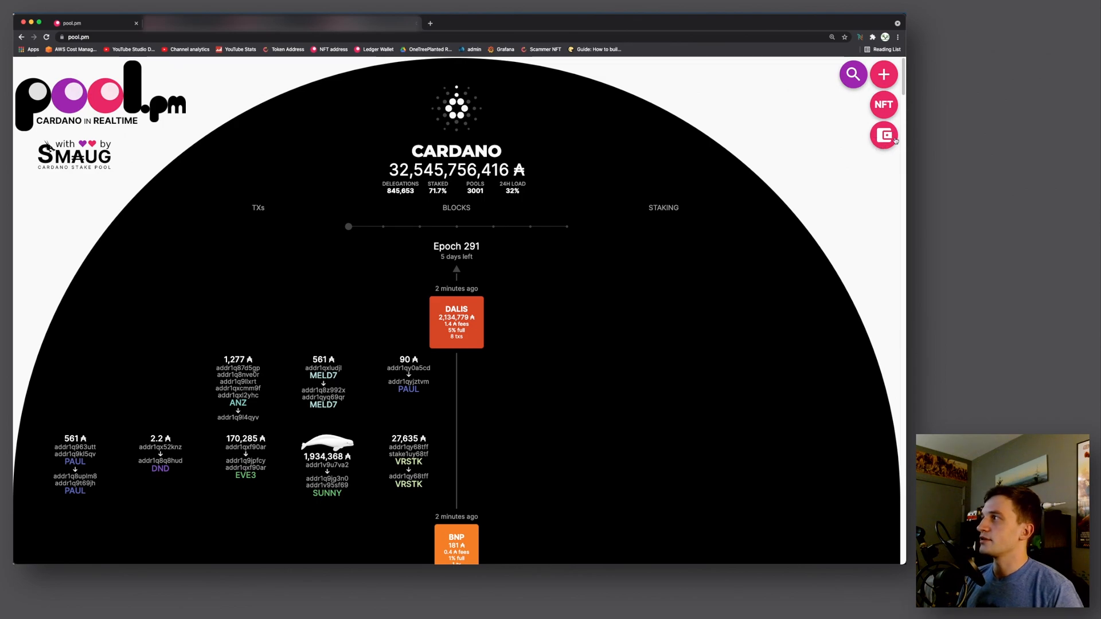
pyautogui.moveTo(745, 158)
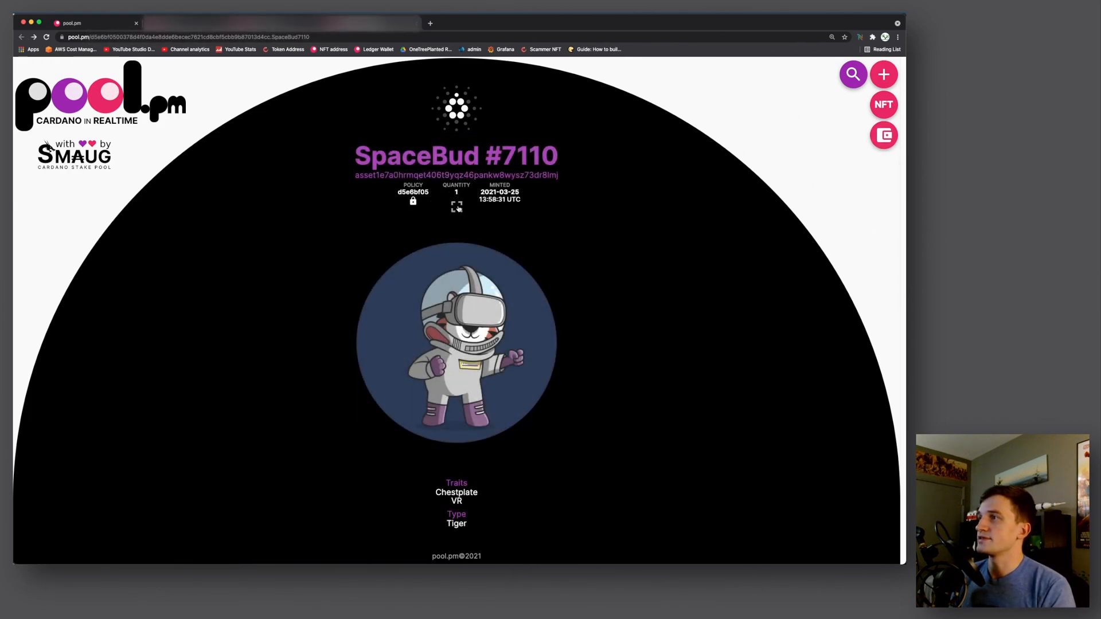
# - Copy the SpaceBud #7110 asset fingerprint from its NFT page
pyautogui.click(456, 206)
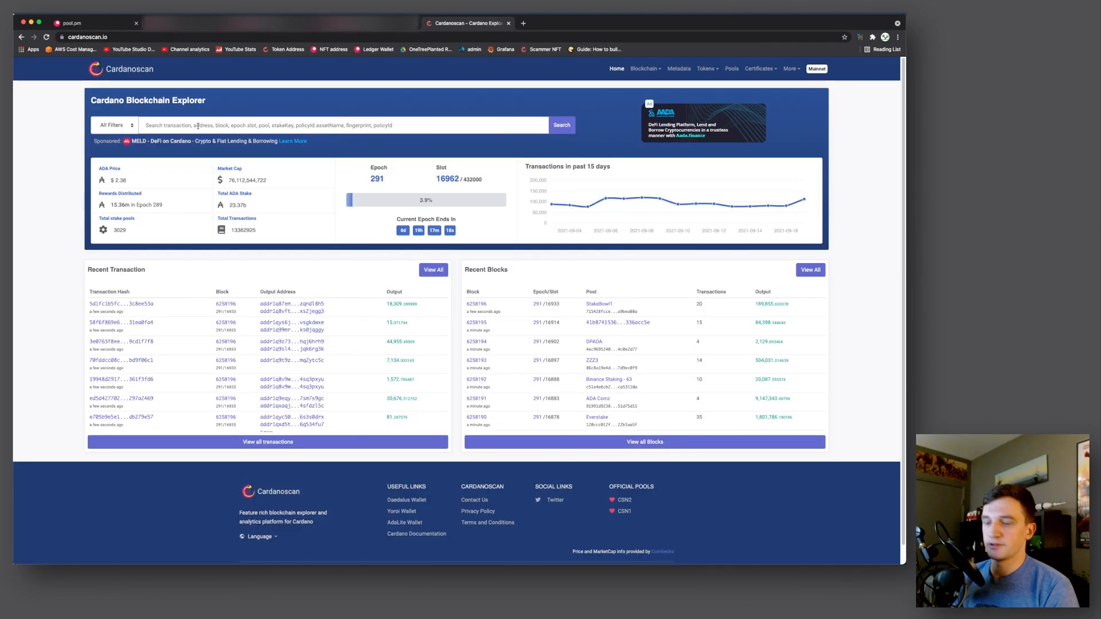
# - Search Cardanoscan for fingerprint asset1e7a0hrmqet406t9yqz46pankw8wysz73dr8lmj and open its minting transaction
pyautogui.write('asset1e7a0hrmqet406t9yqz46pankw8wysz73dr8lmj')
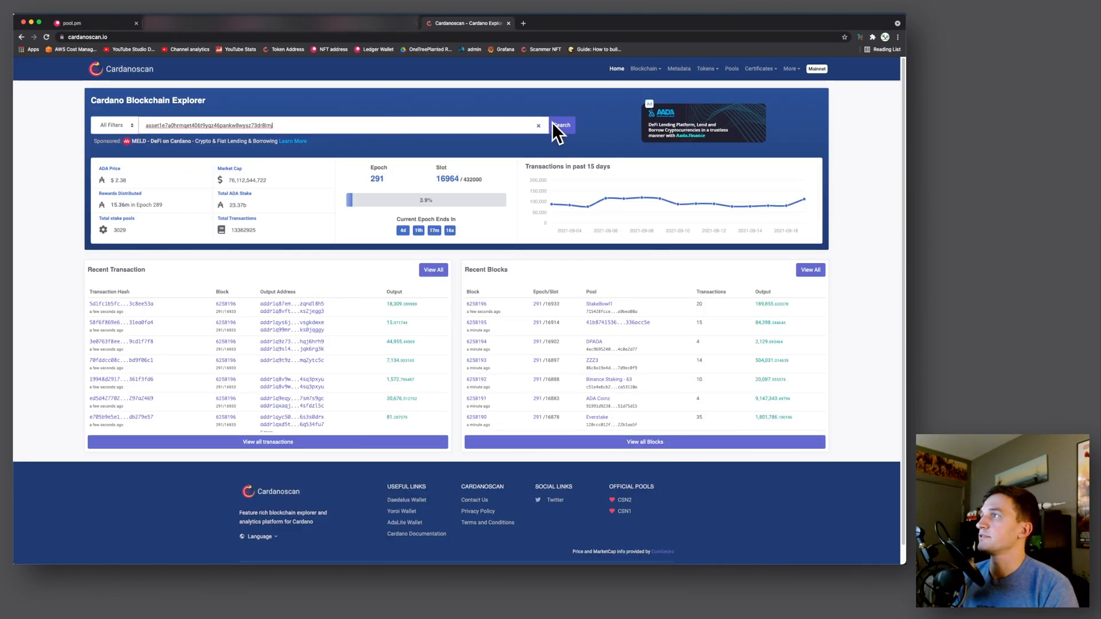
pyautogui.click(561, 125)
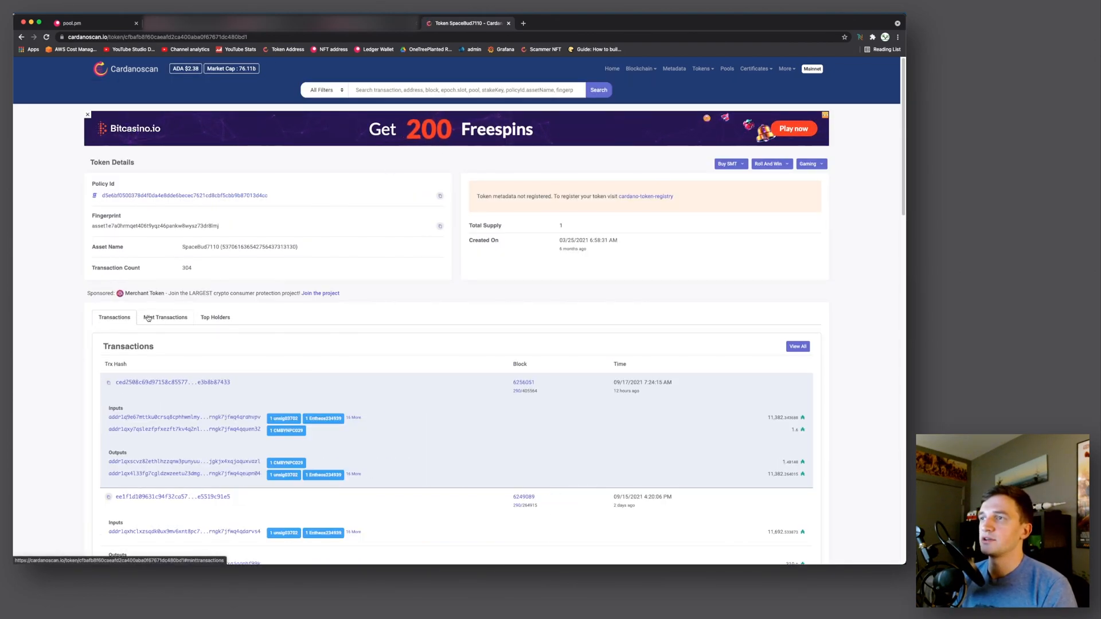
pyautogui.click(165, 317)
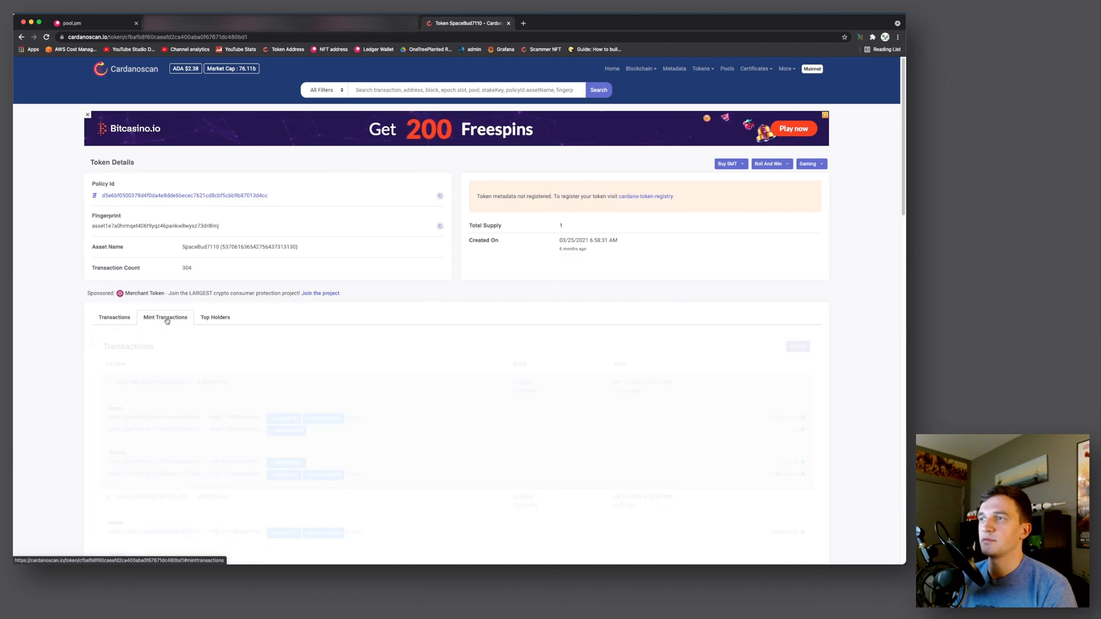
pyautogui.click(165, 317)
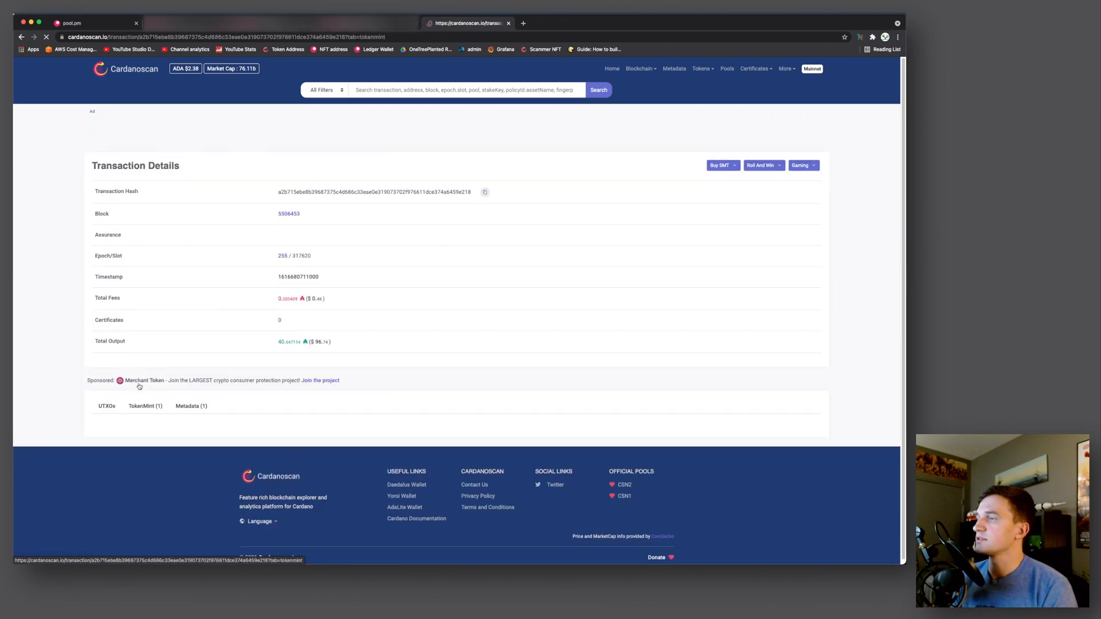
# - Expand the transaction's 721 metadata JSON with the SpaceBud's name, image and traits, and find the policy id
pyautogui.click(146, 405)
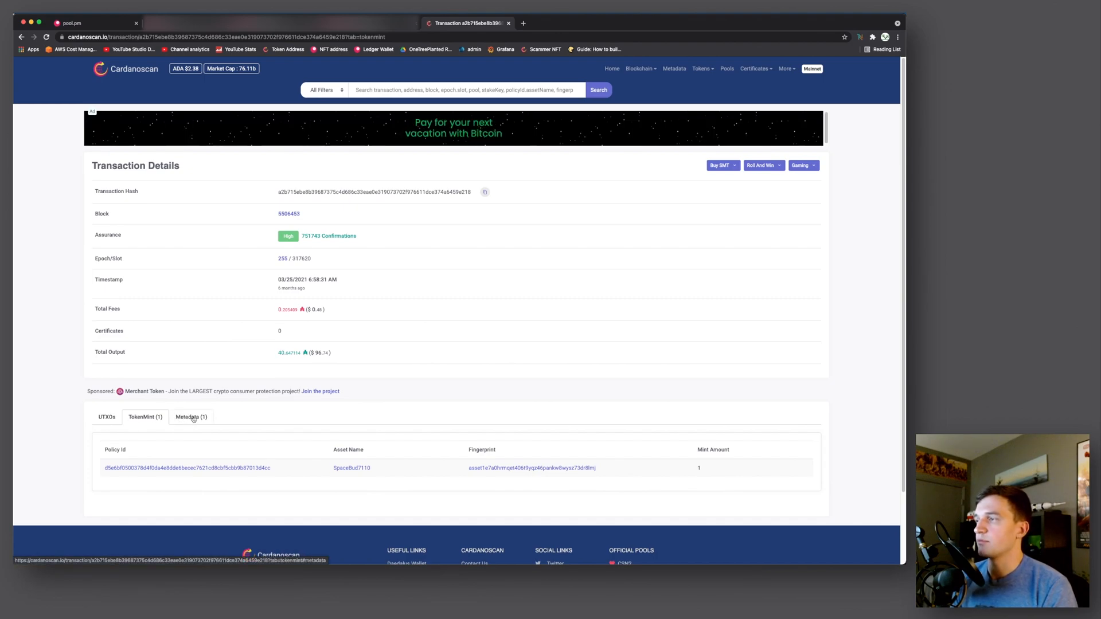
pyautogui.click(190, 417)
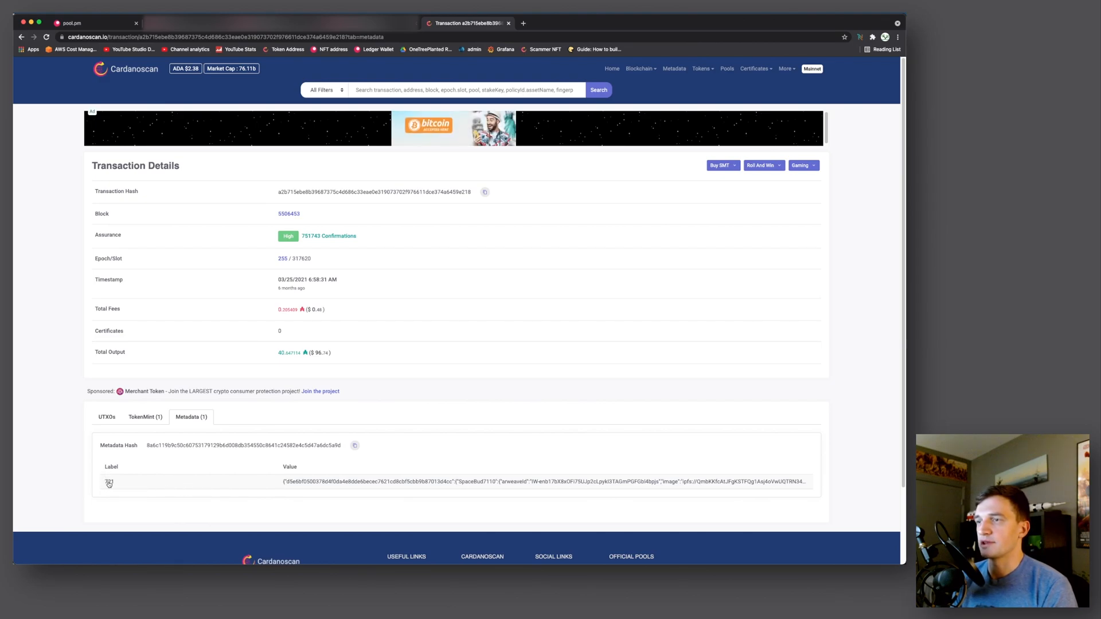
pyautogui.click(109, 482)
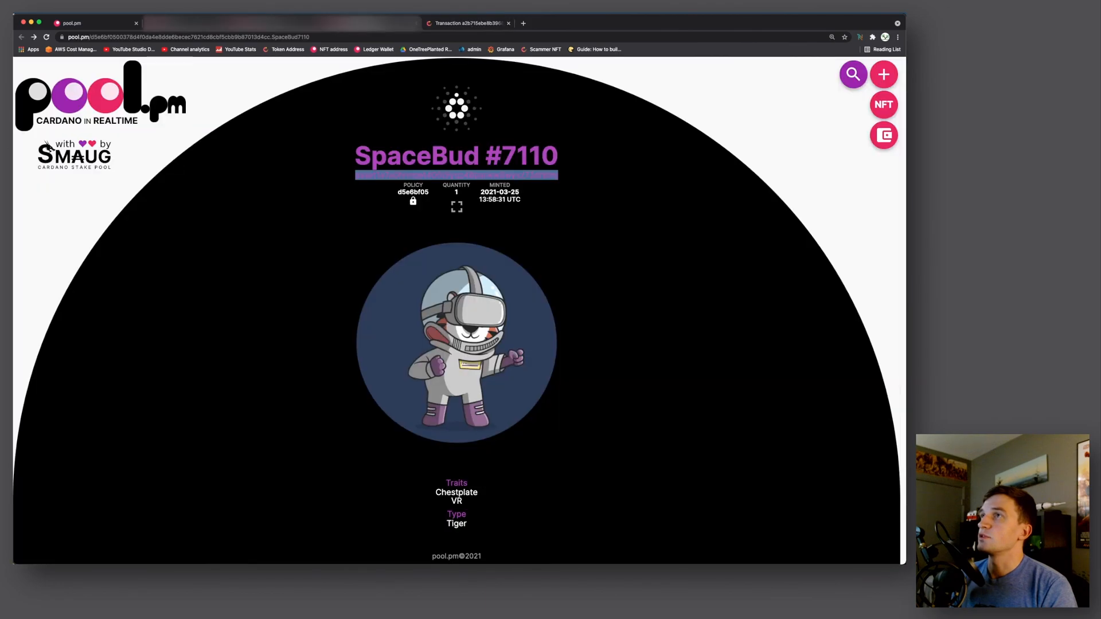
pyautogui.click(467, 23)
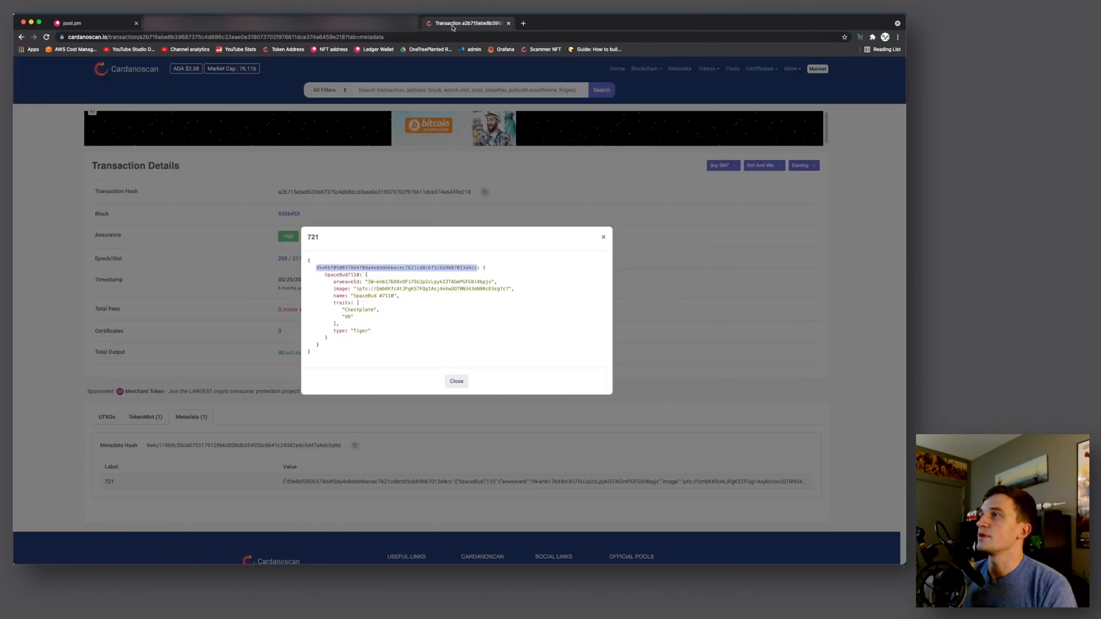
pyautogui.press('Ctrl+f')
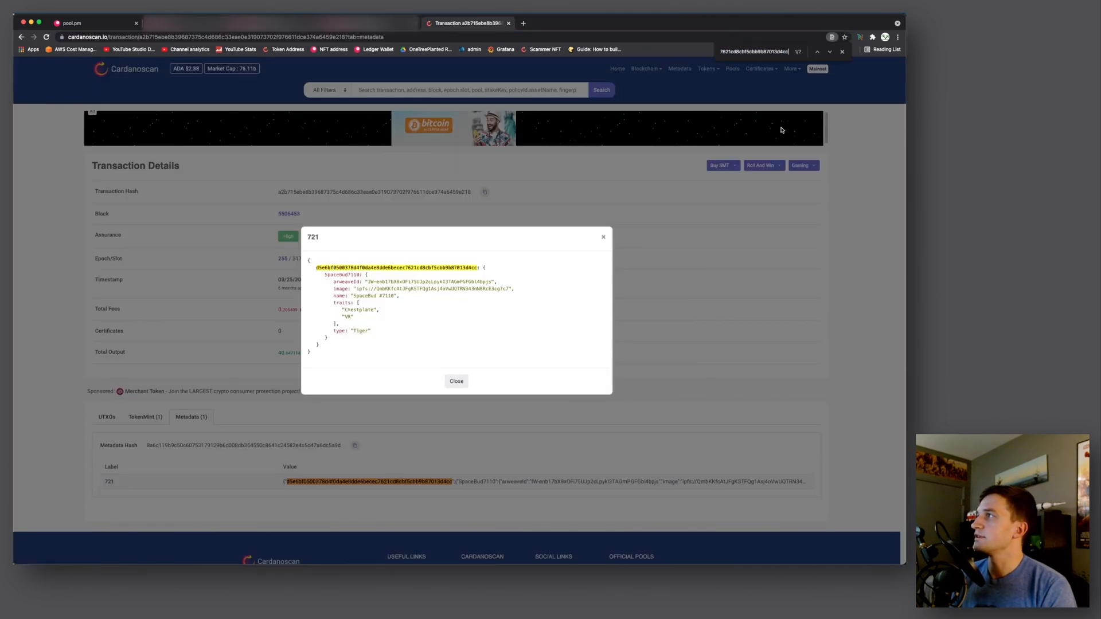